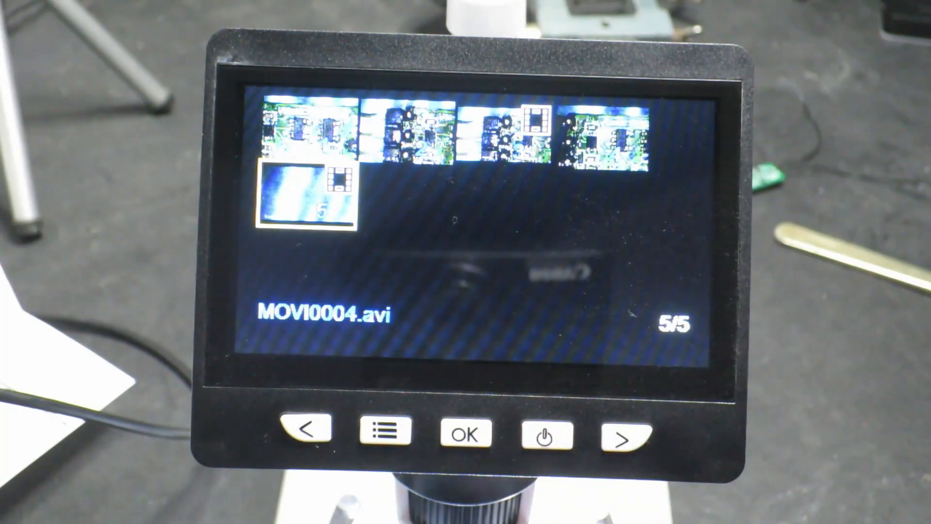
# View PICT0000.jpg full-screen and step through the captures to MOVI0004.avi.
pyautogui.click(309, 430)
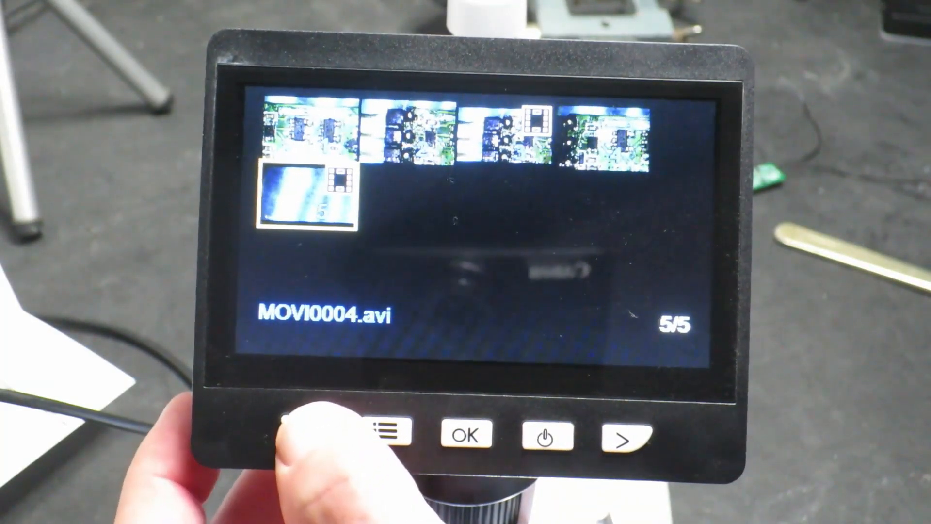
pyautogui.click(621, 432)
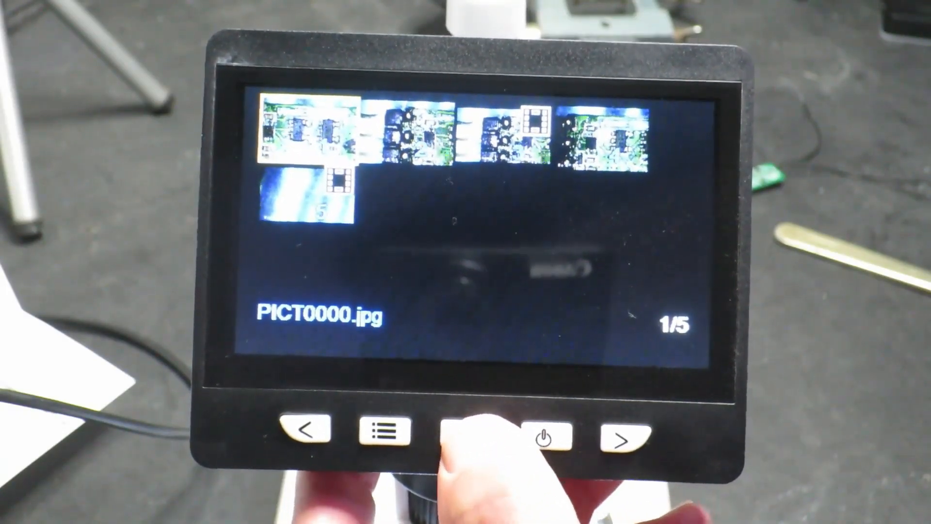
pyautogui.click(475, 431)
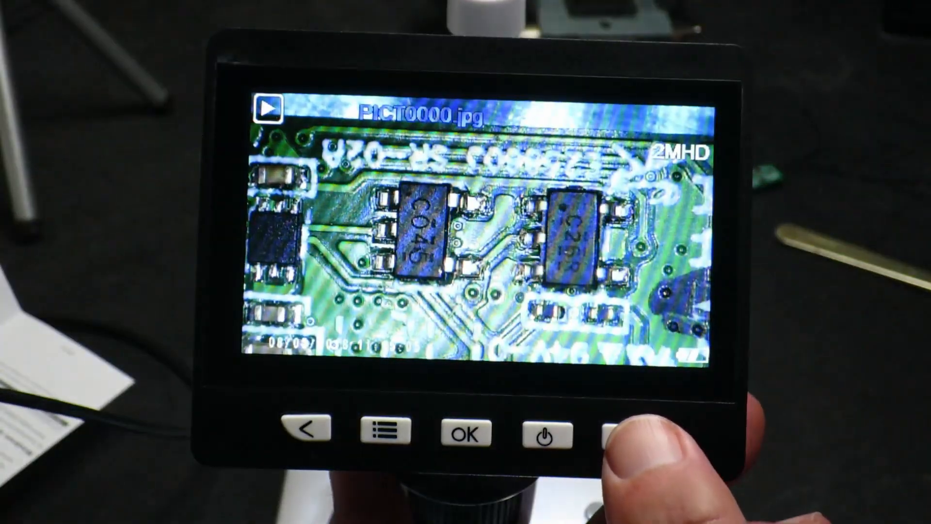
pyautogui.click(632, 432)
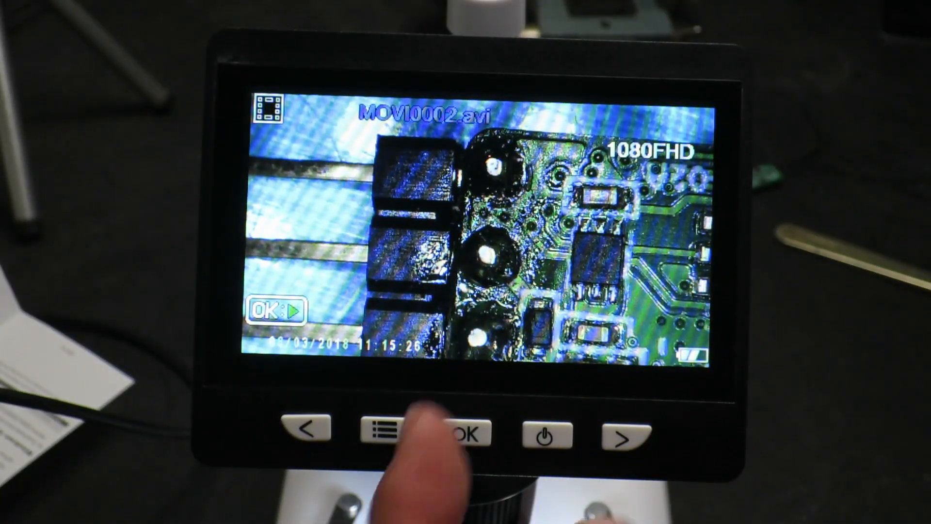
pyautogui.click(466, 433)
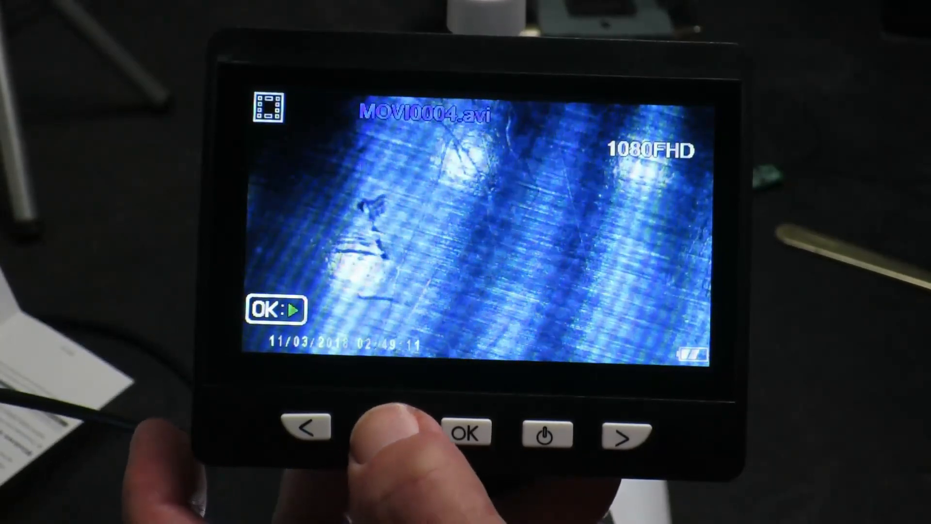
# Delete the current file MOVI0004.avi via the playback menu and confirm.
pyautogui.click(384, 430)
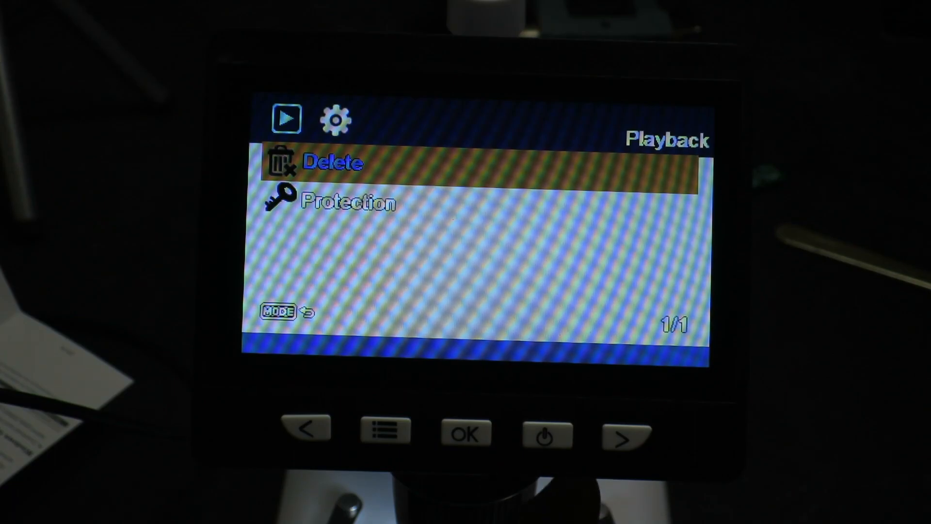
pyautogui.click(467, 431)
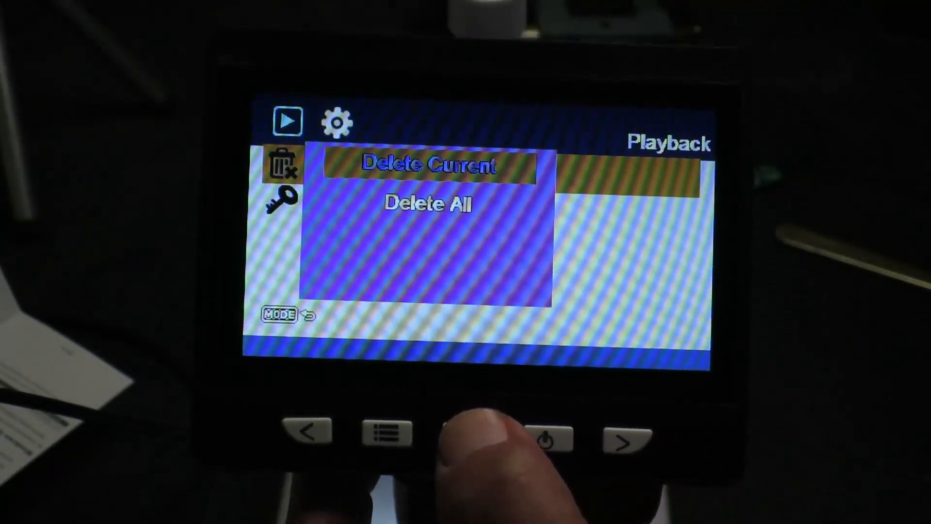
pyautogui.click(468, 431)
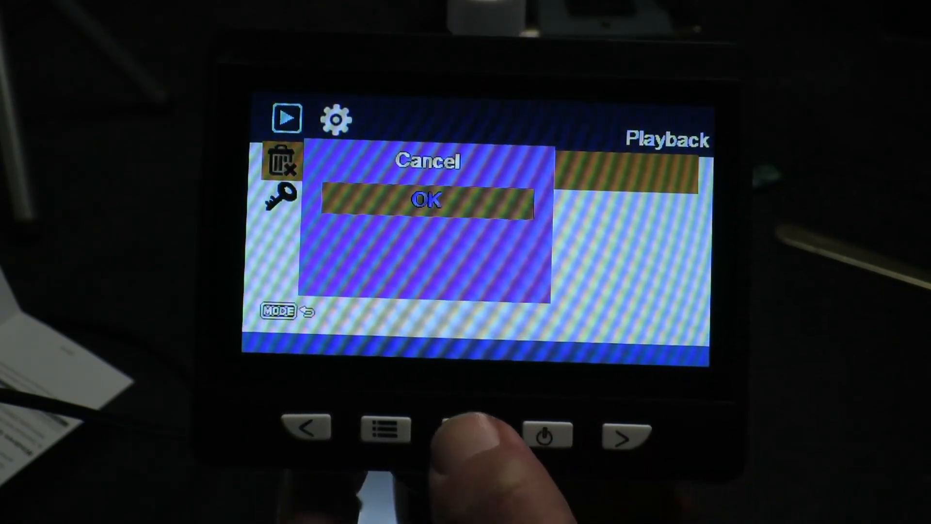
pyautogui.click(469, 429)
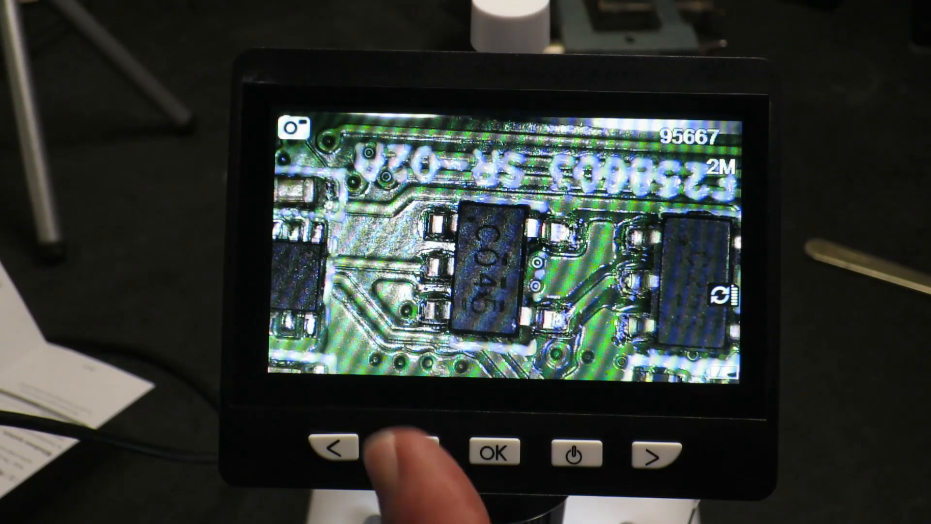
# Show the SD card as drive F: in File Explorer with its DCIM and picture folders.
pyautogui.click(406, 451)
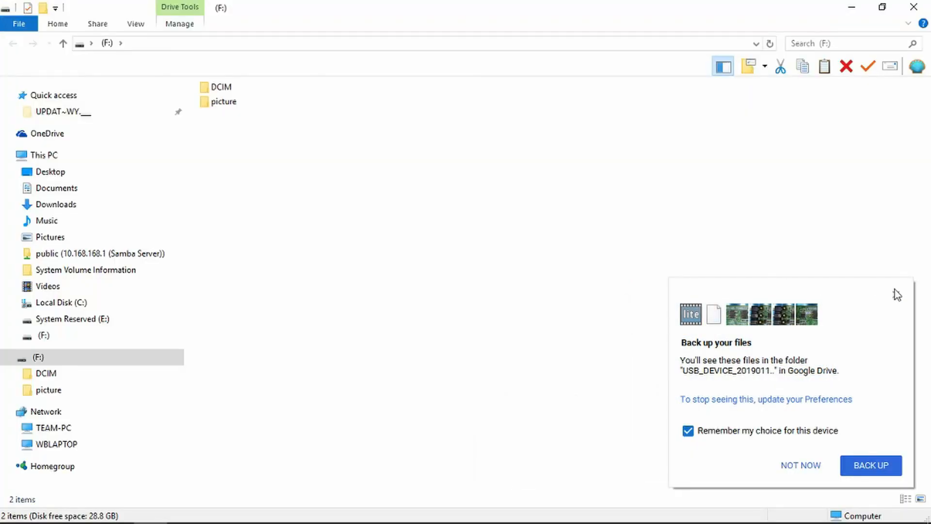
# Skip the backup offer and view PICT0000.jpg from the DCIM folder in Photos.
pyautogui.click(800, 464)
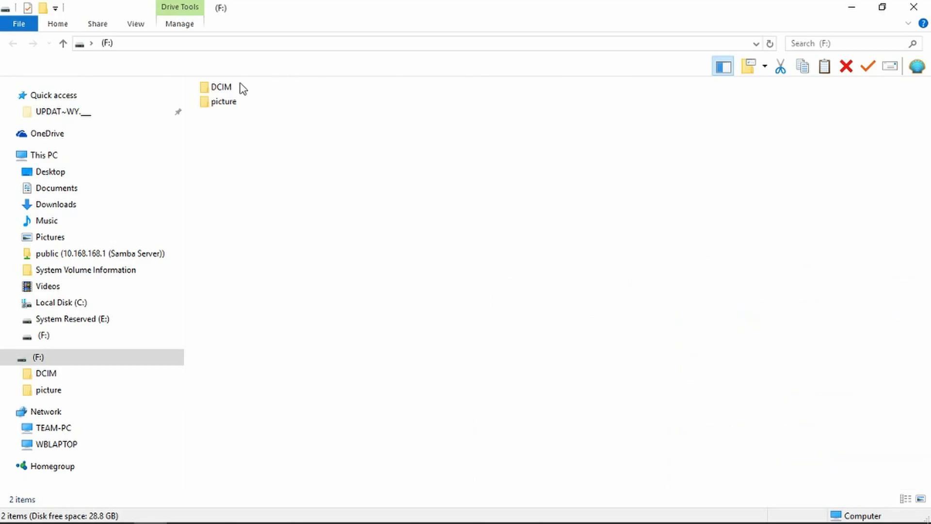
pyautogui.doubleClick(220, 86)
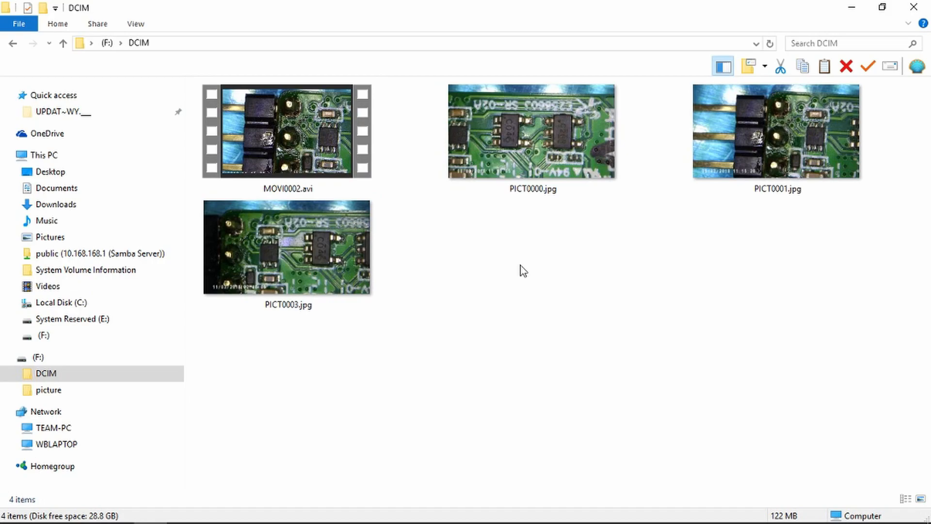
pyautogui.moveTo(499, 222)
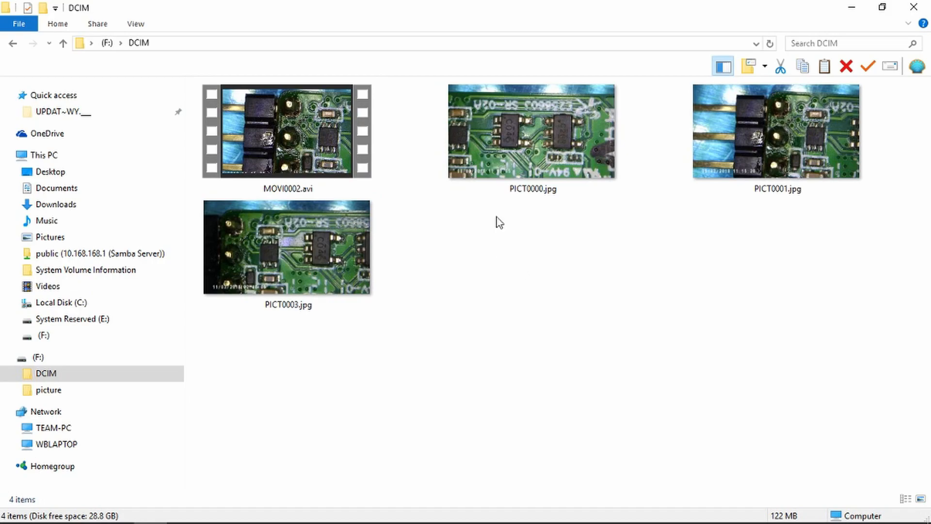
pyautogui.doubleClick(531, 131)
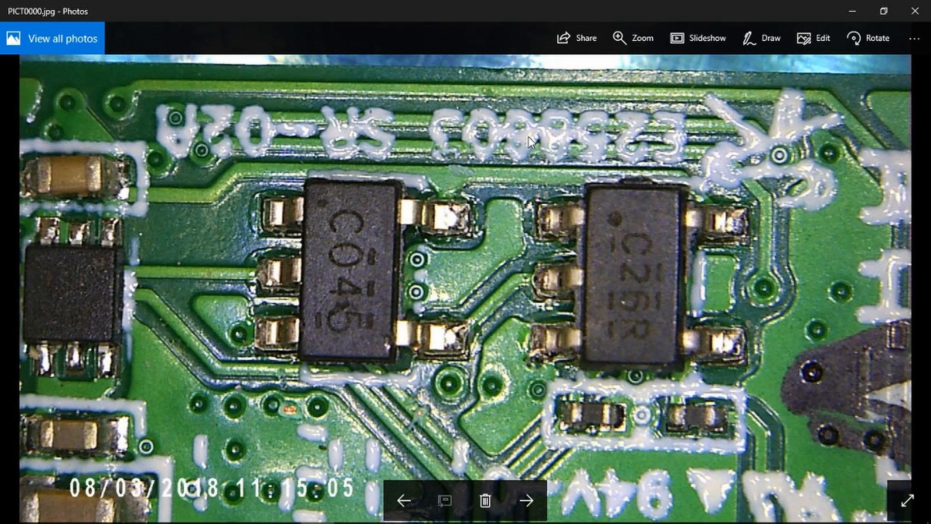
pyautogui.moveTo(546, 222)
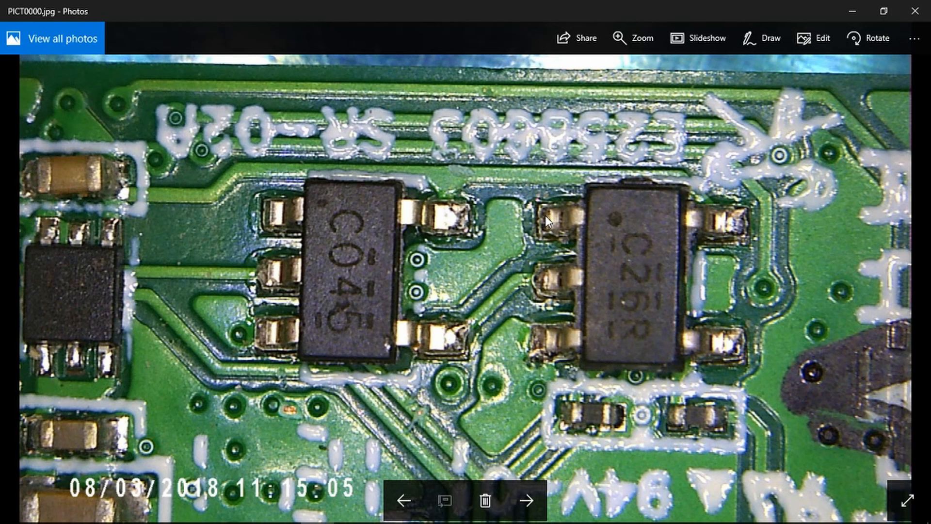
pyautogui.moveTo(669, 139)
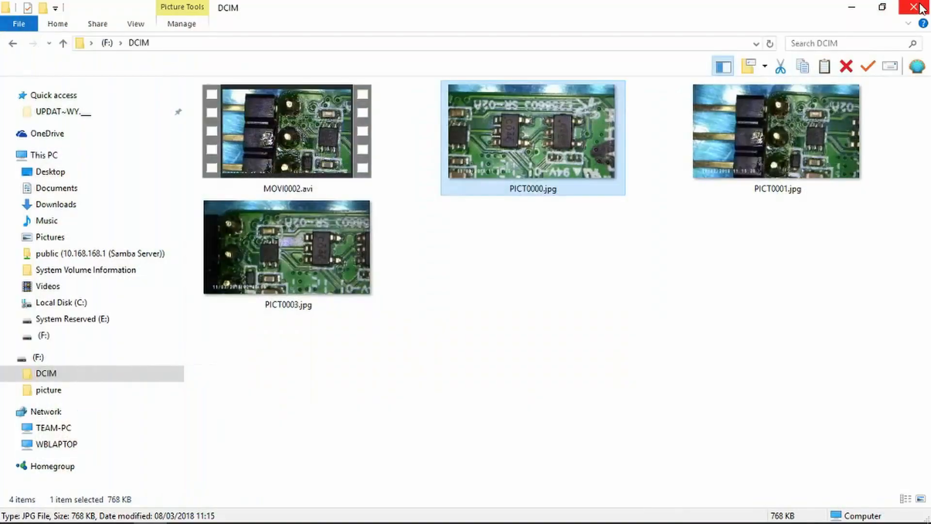
# Play MOVI0002.avi, then close the DCIM folder window back to the desktop.
pyautogui.click(287, 130)
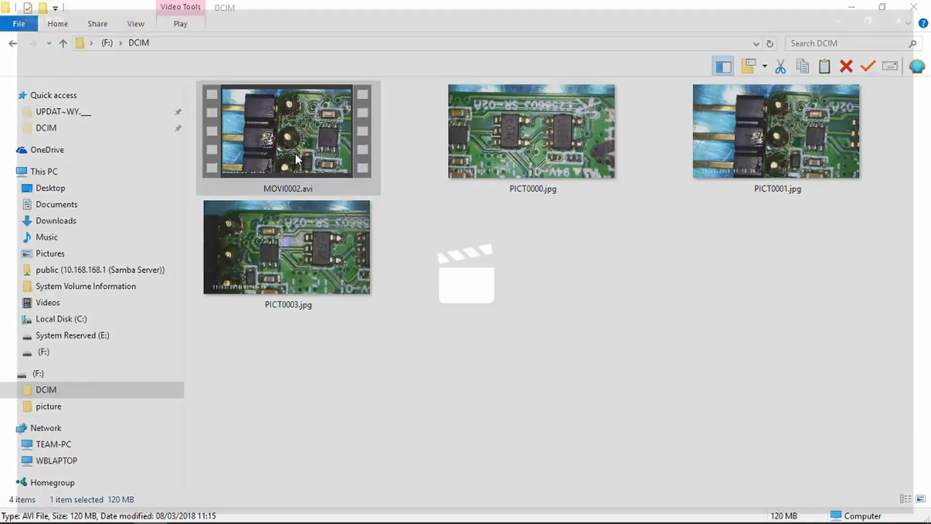
pyautogui.click(288, 137)
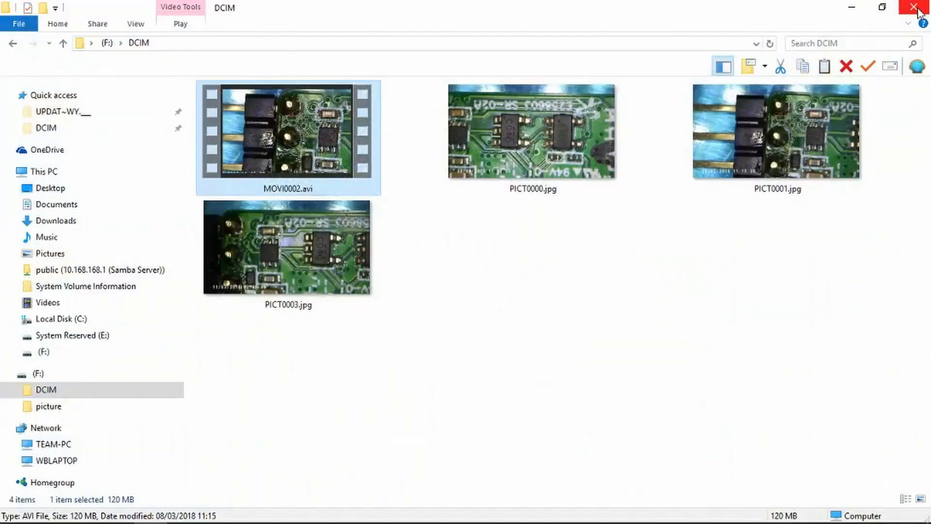
pyautogui.click(916, 7)
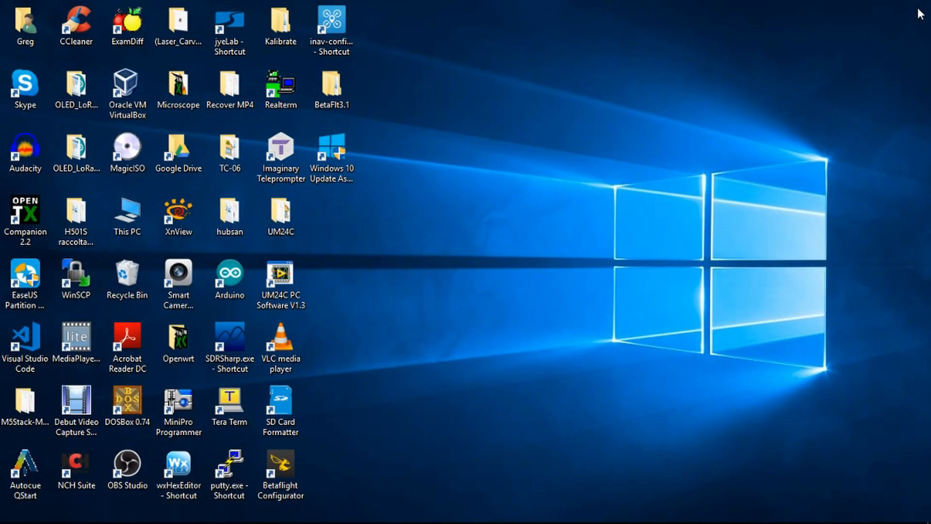